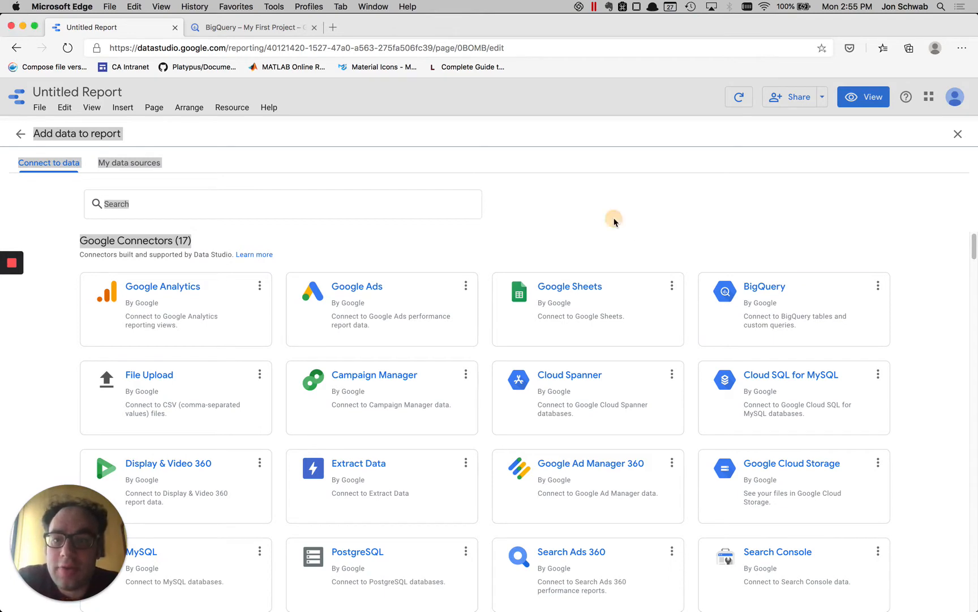
Step: View BigQuery's four-row sample_dataset.message results, each message with its email
click(253, 26)
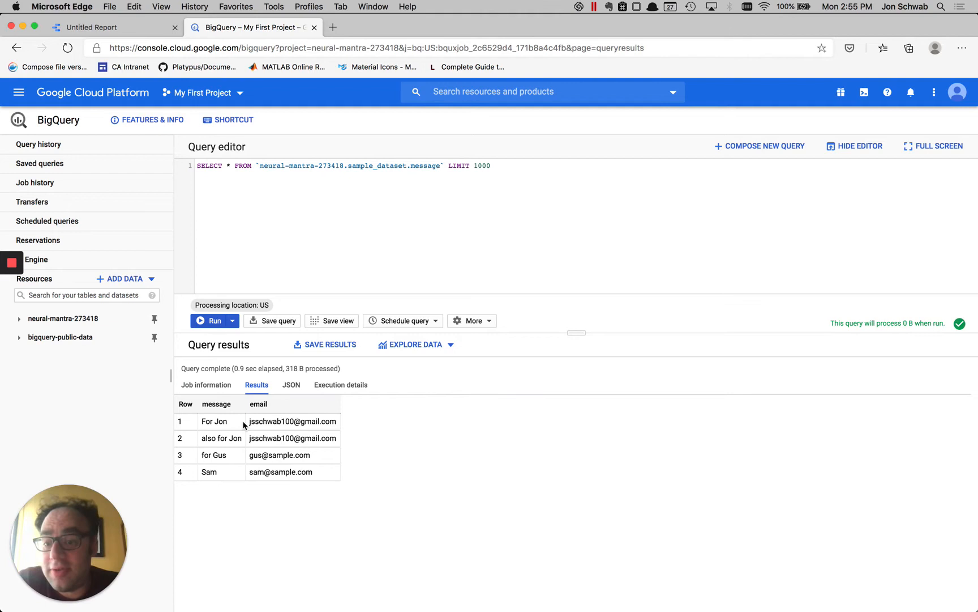
mouse_move(278, 447)
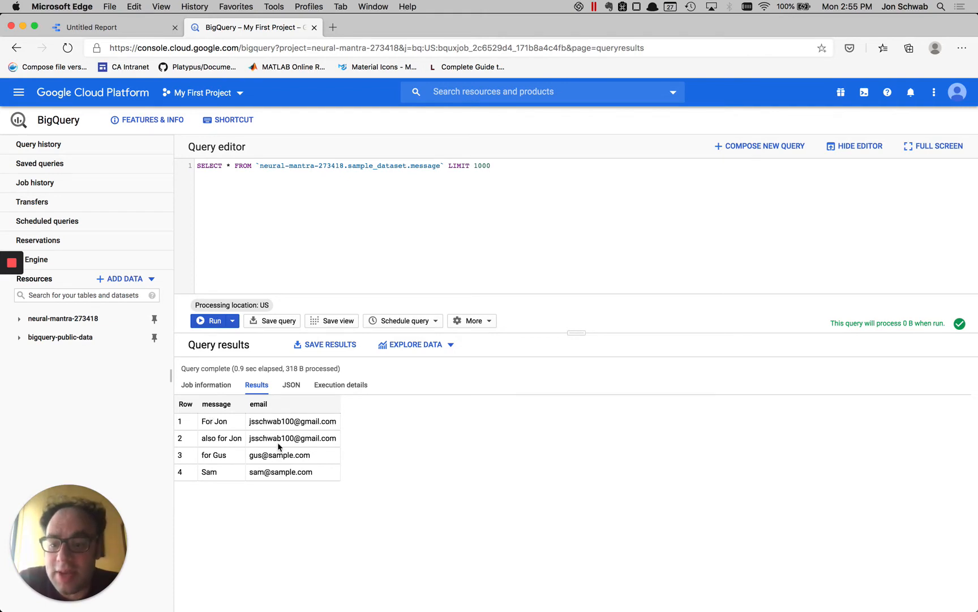
mouse_move(311, 420)
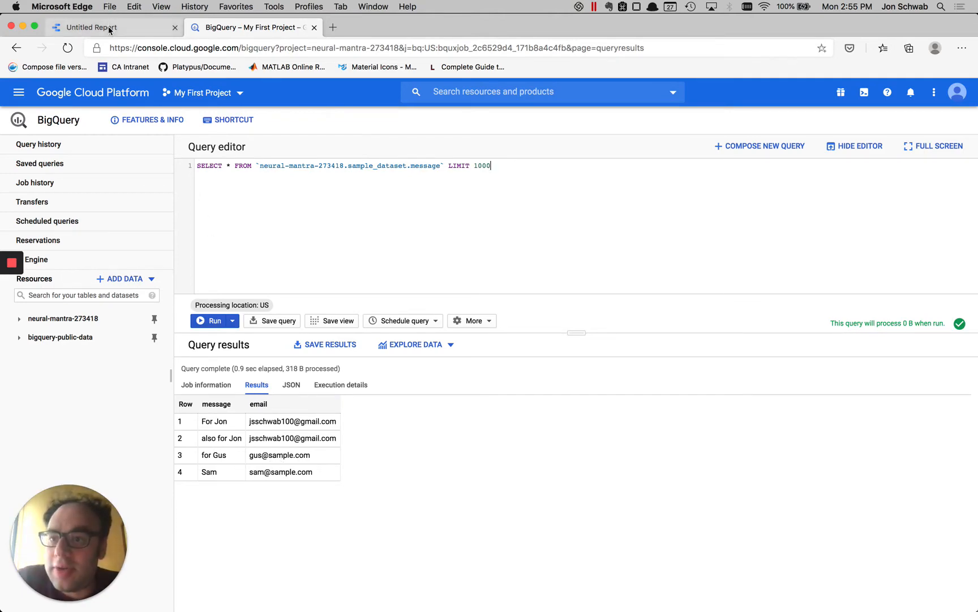
Step: Begin a BigQuery custom query selecting all message rows, billed to My First Project
click(91, 27)
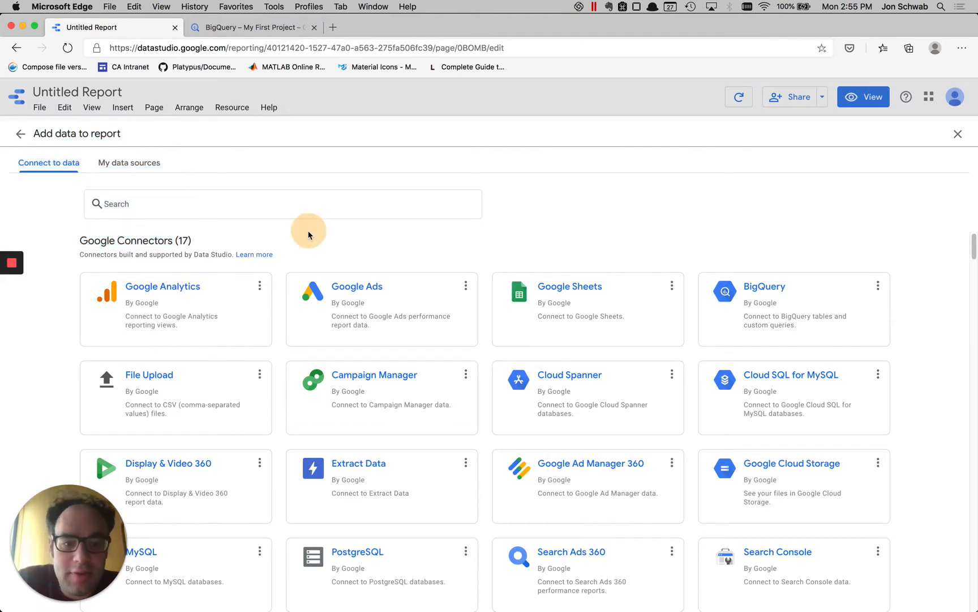
click(764, 287)
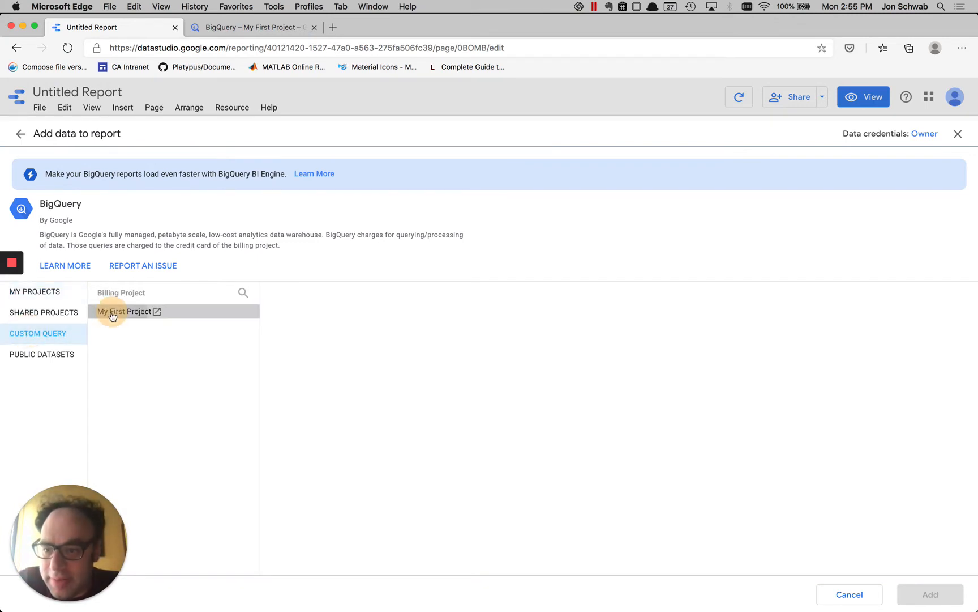
click(124, 311)
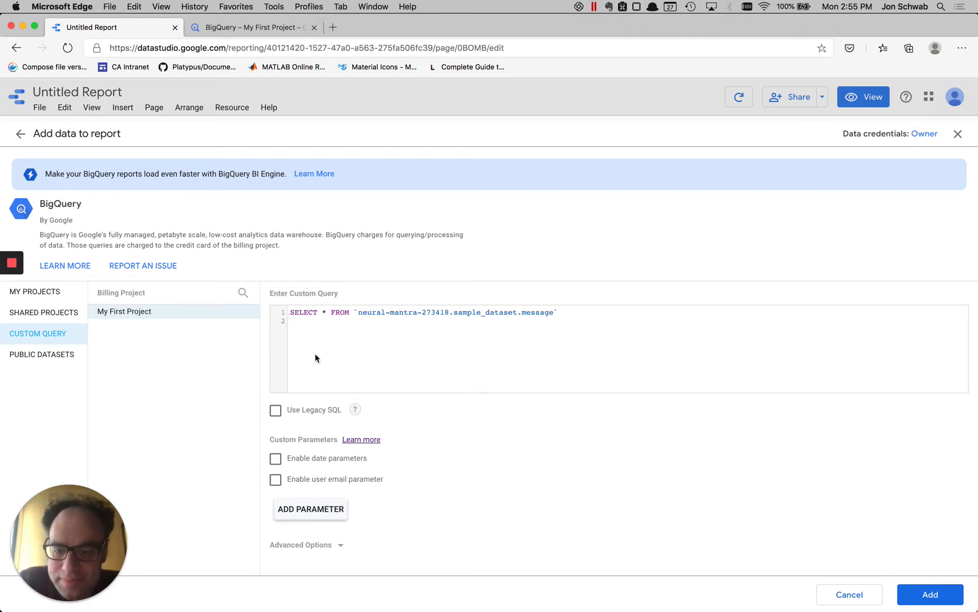
click(275, 478)
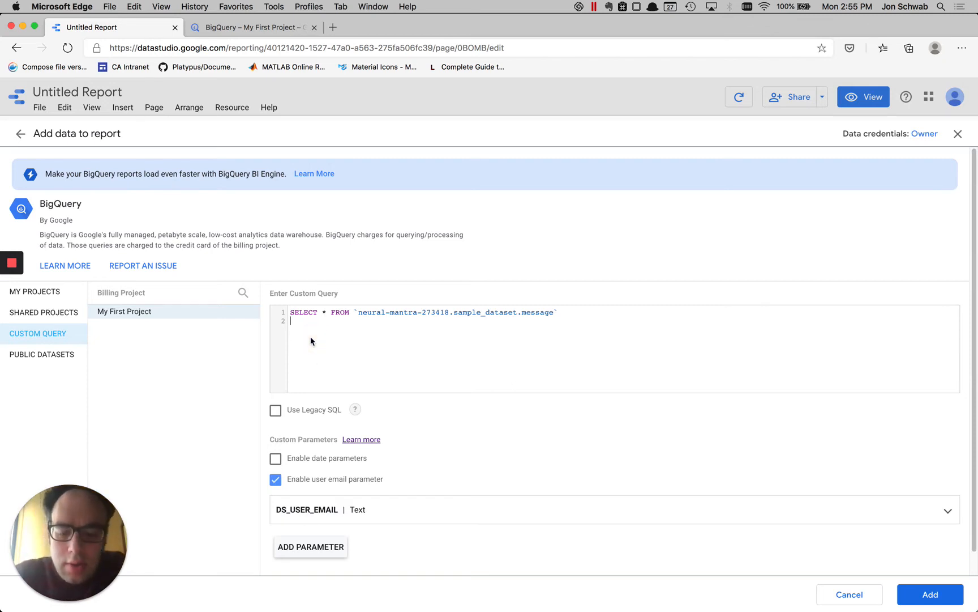
text(WHERE)
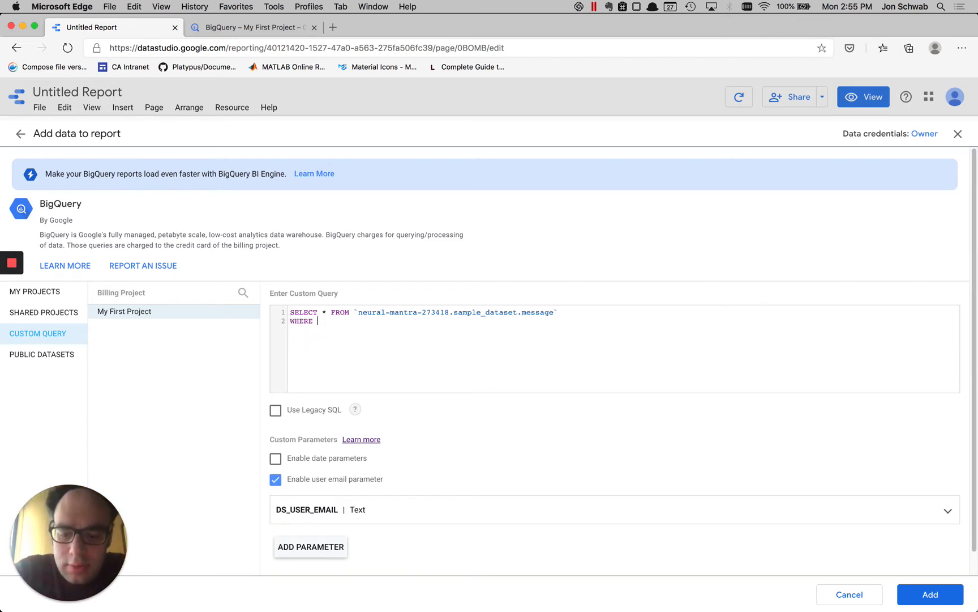
text(email =)
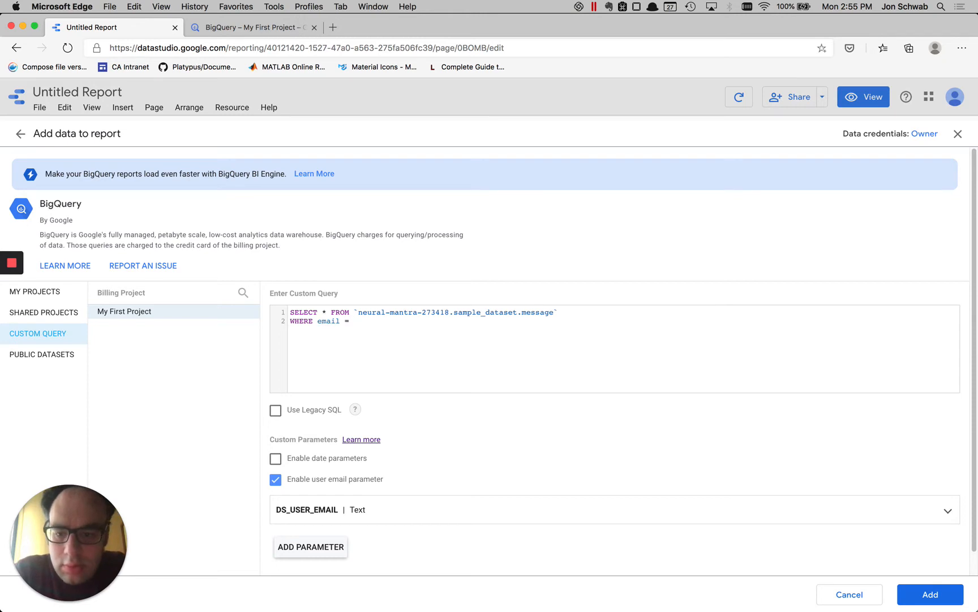
text(@)
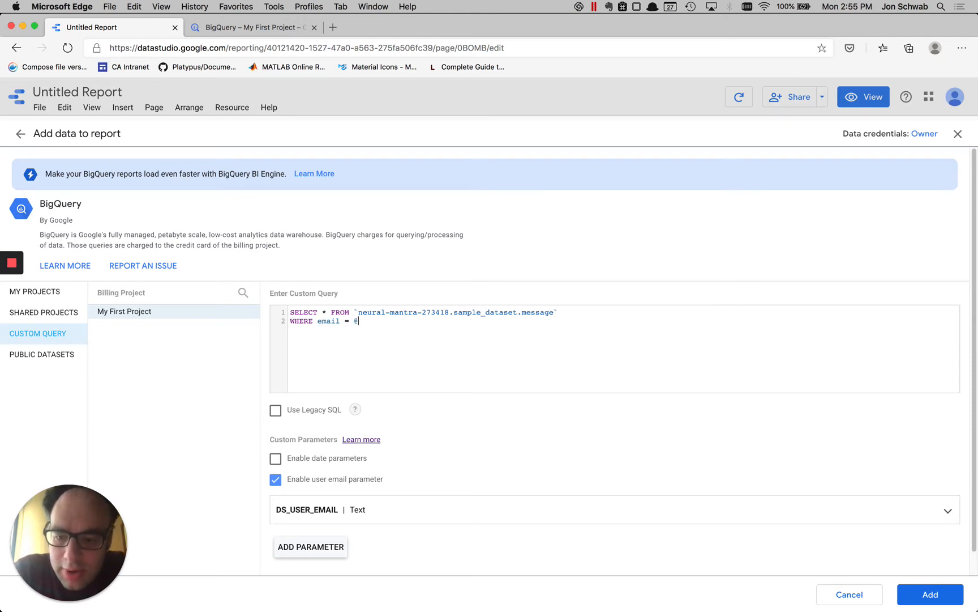
text(DS_EM)
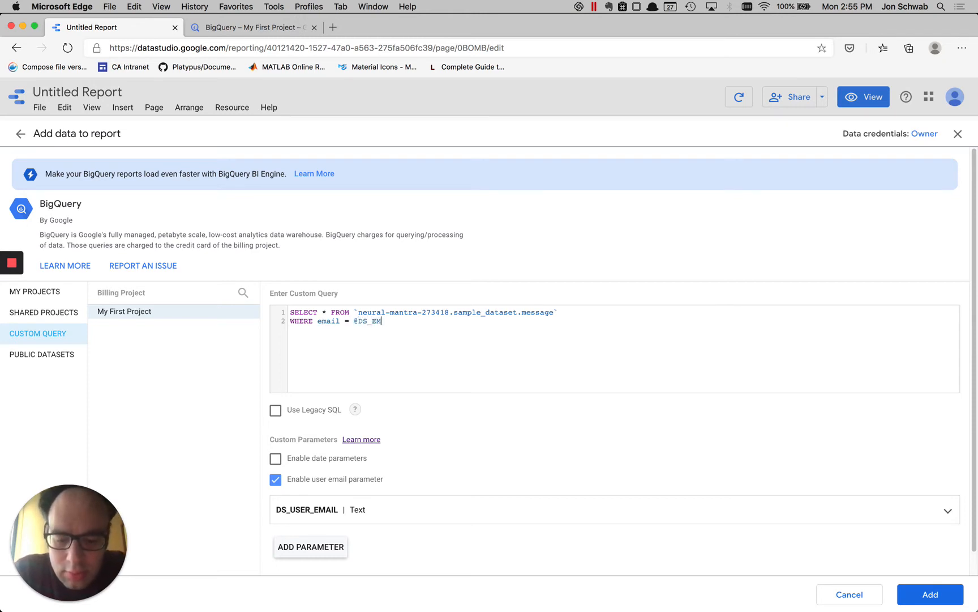
text(AIL)
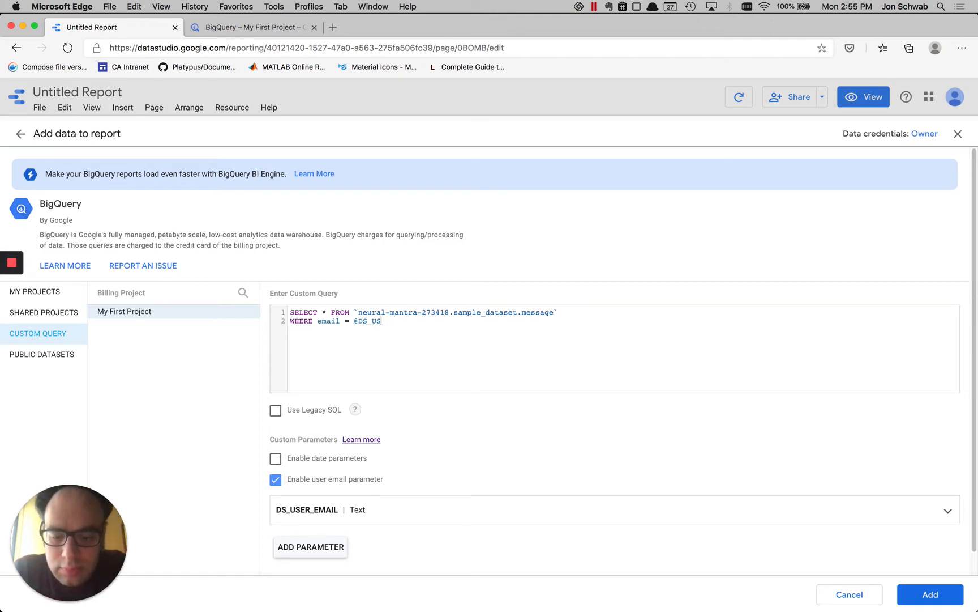
text(ER_EMAIL)
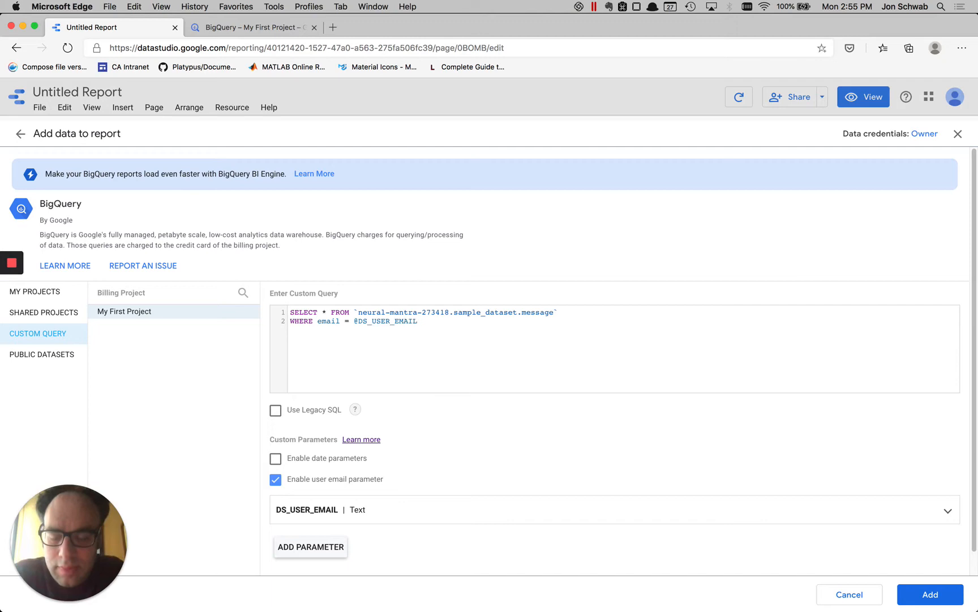
click(930, 594)
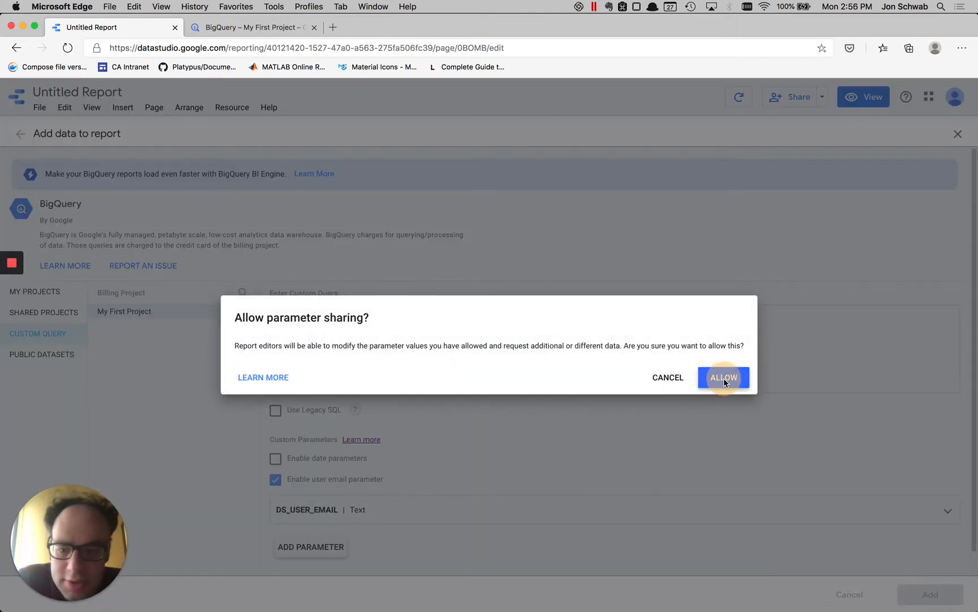
Step: Allow parameter sharing and add the filtered source, producing a two-message table
click(723, 377)
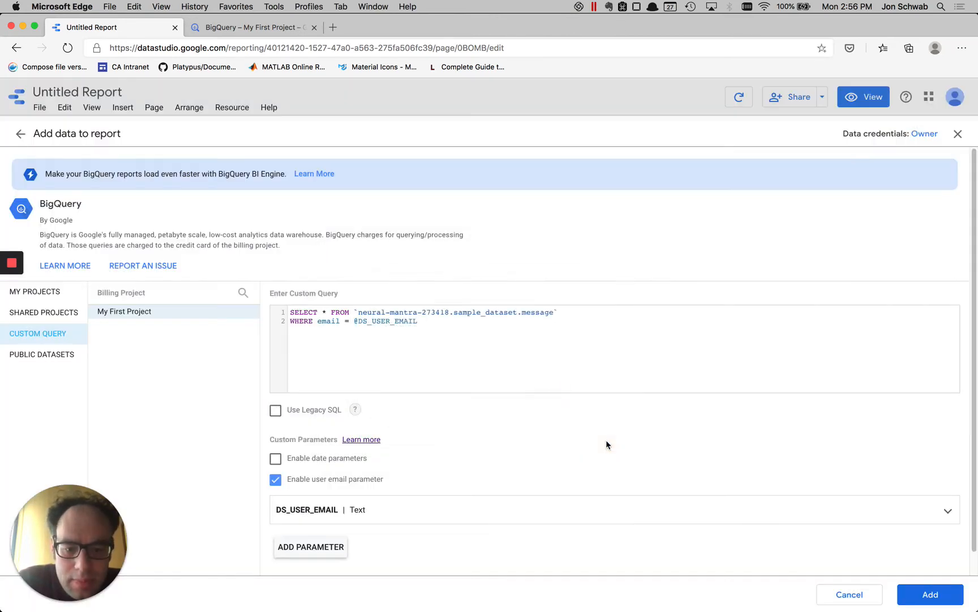
click(929, 593)
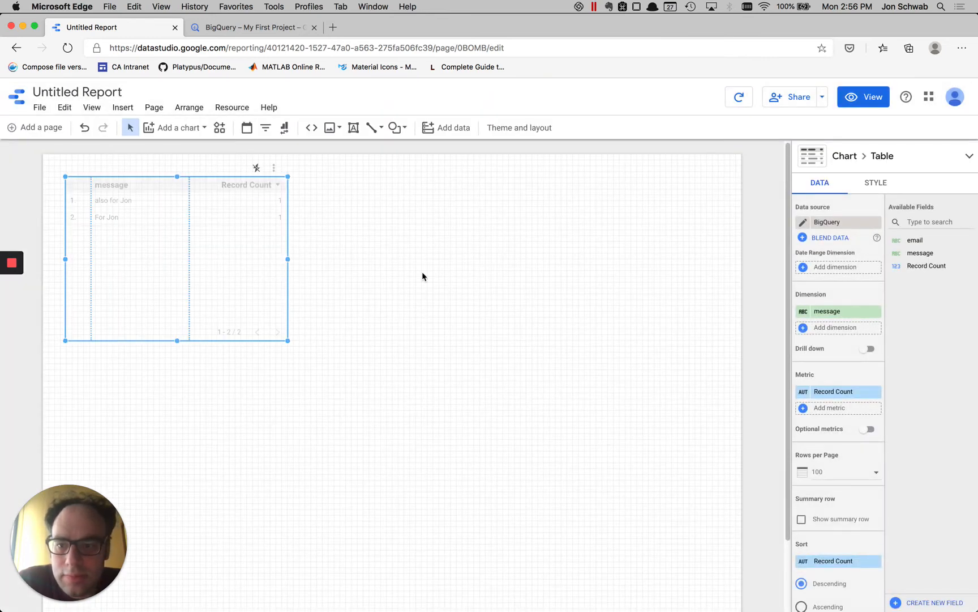
Step: Drag the message table further onto the report canvas
drag(177, 258, 273, 271)
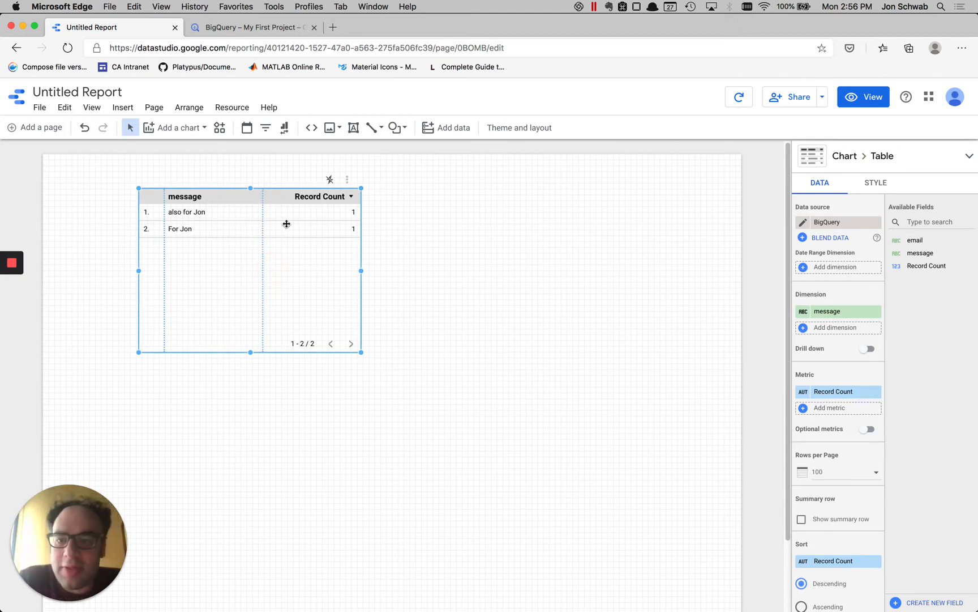
drag(286, 224, 329, 230)
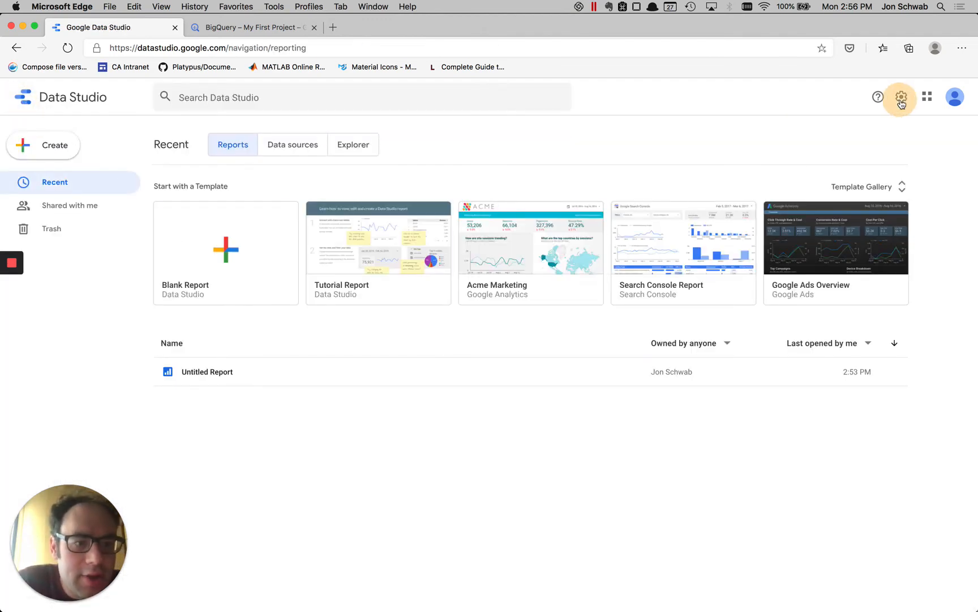
Step: Revoke all email access in Settings, then reopen Untitled Report
click(901, 97)
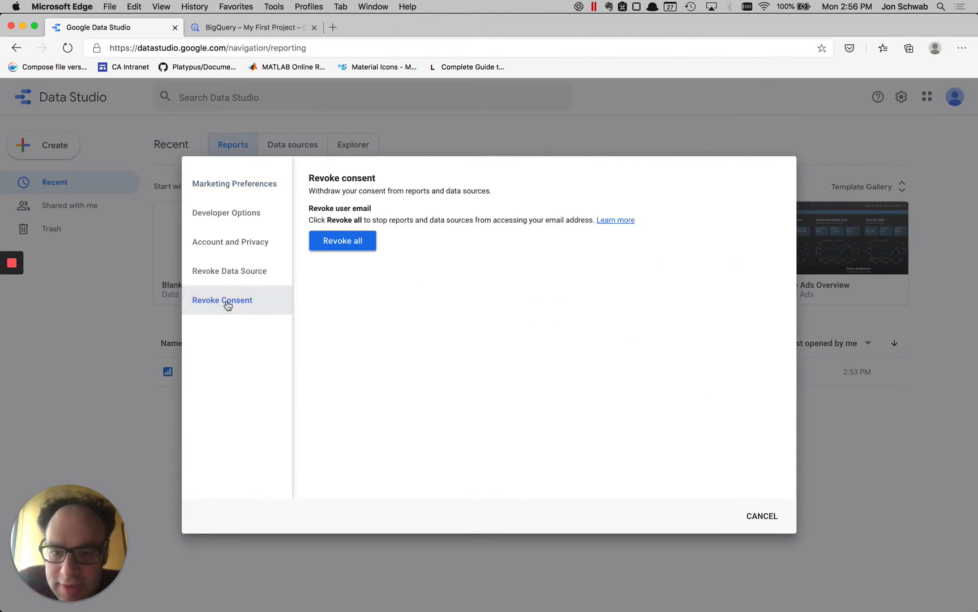
click(342, 240)
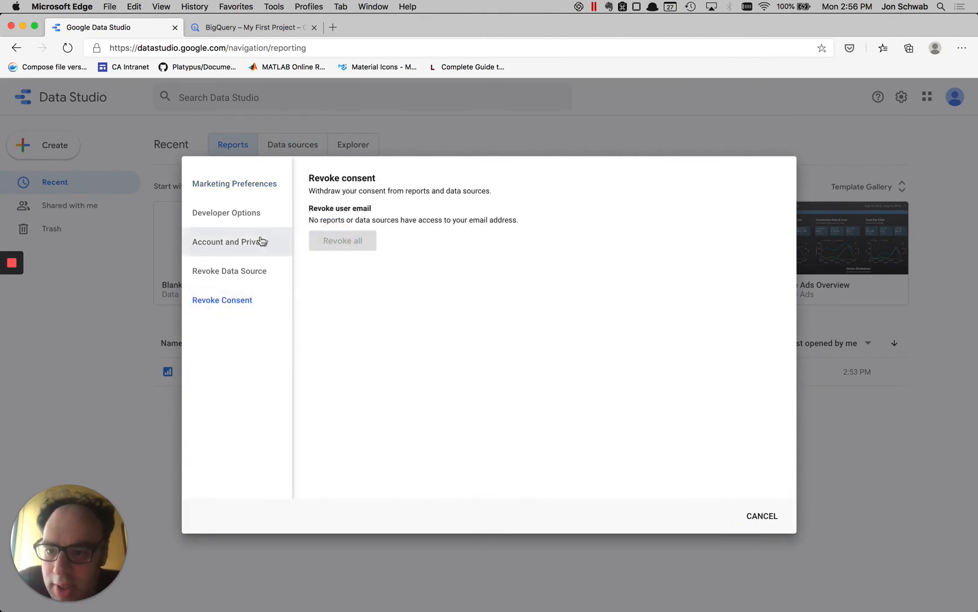
click(226, 242)
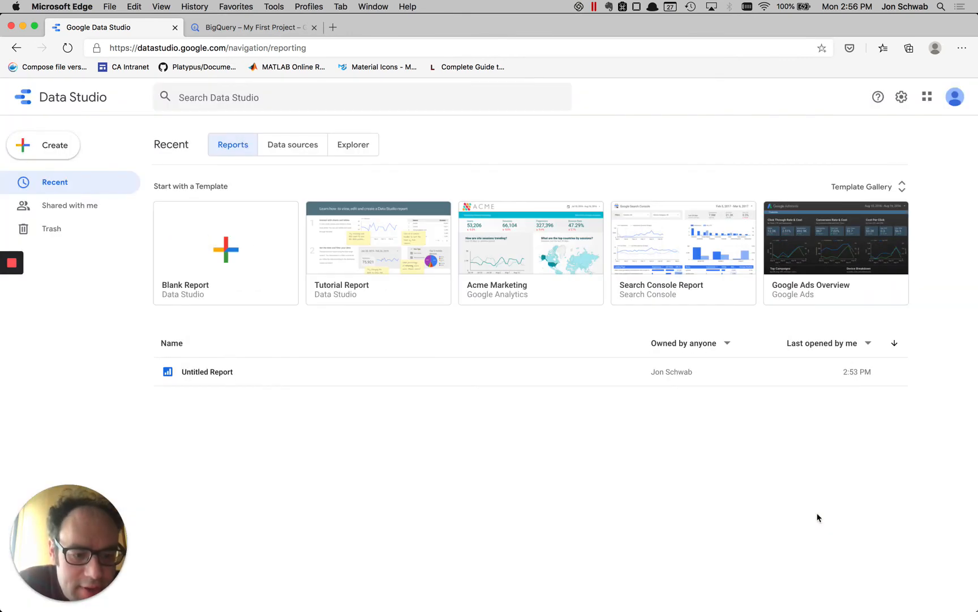
click(207, 372)
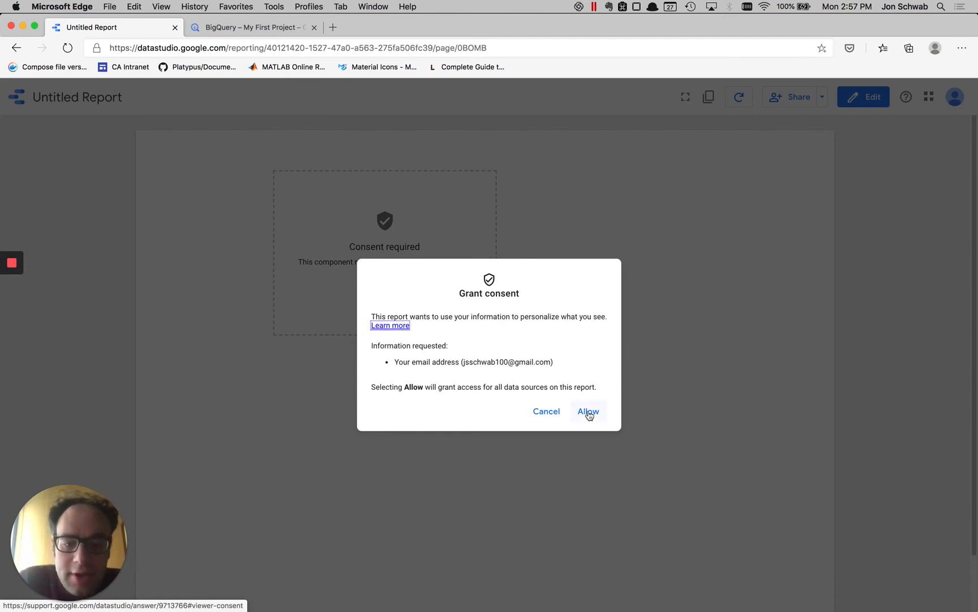
Step: Allow the Grant consent request so the report can use your email address
click(588, 411)
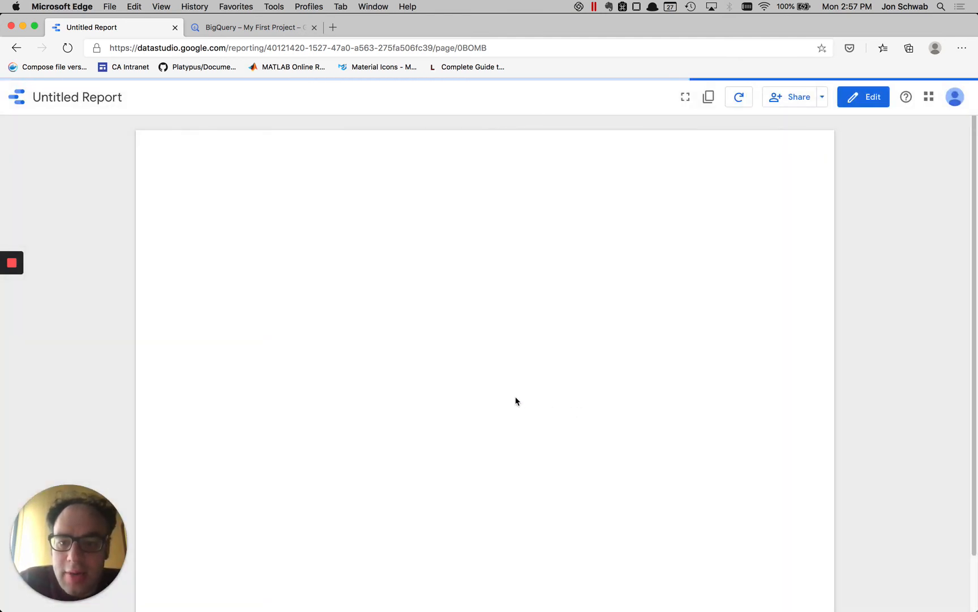